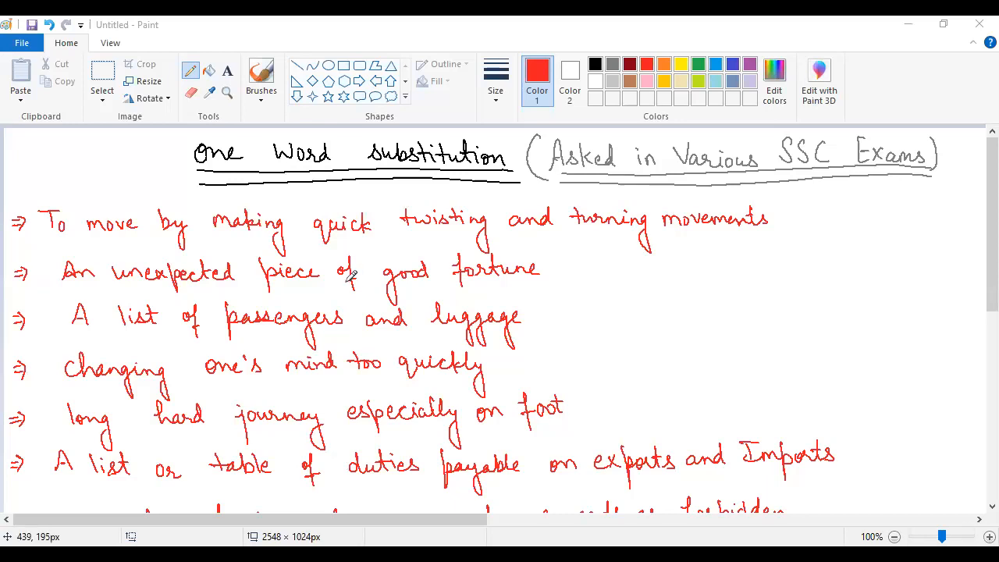
mouse_move(358, 324)
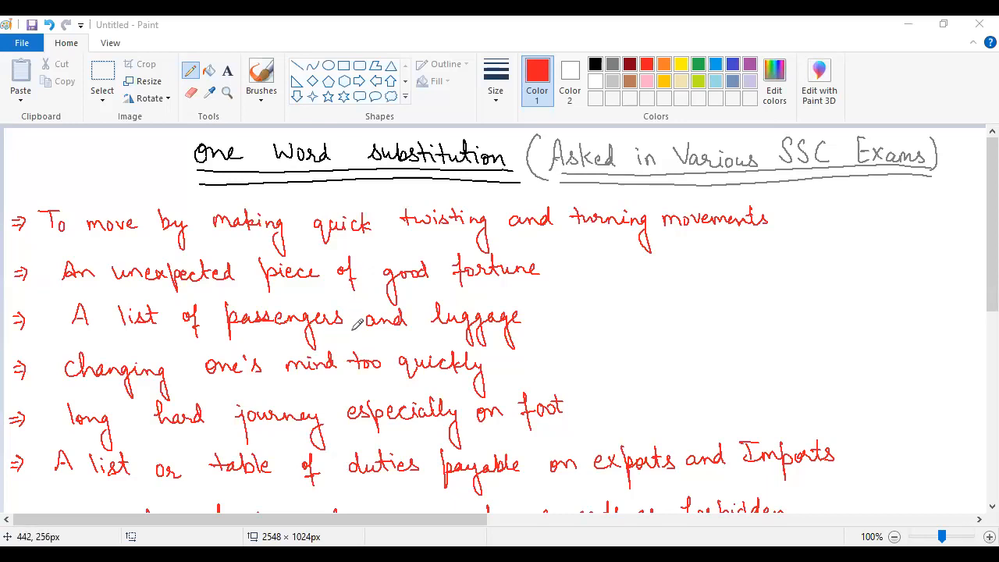
mouse_move(354, 324)
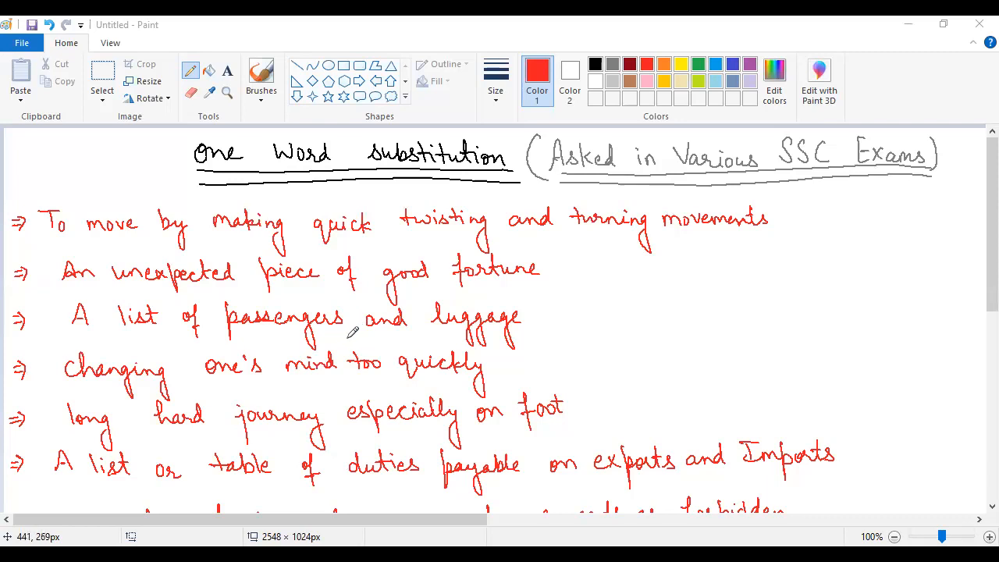
mouse_move(350, 321)
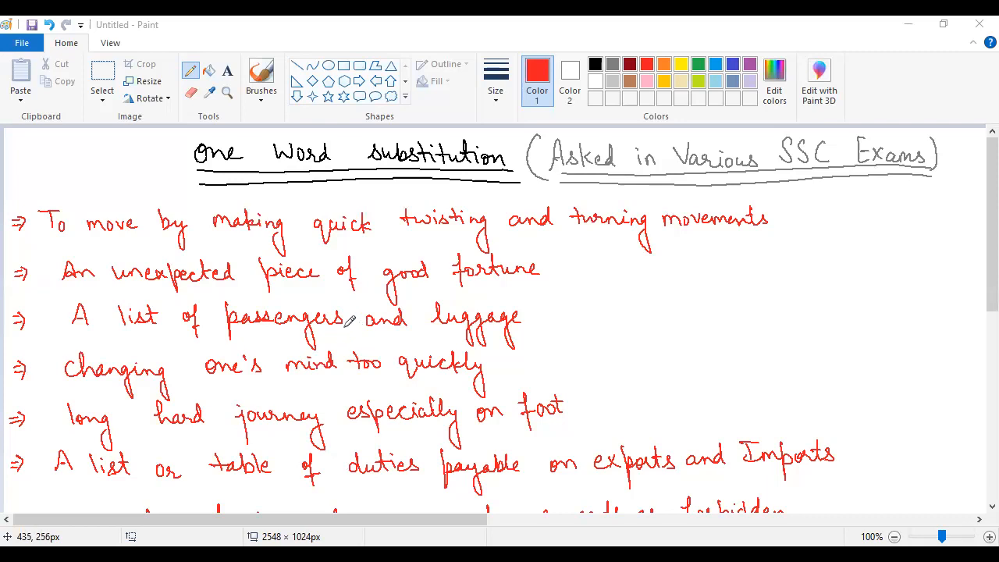
mouse_move(172, 152)
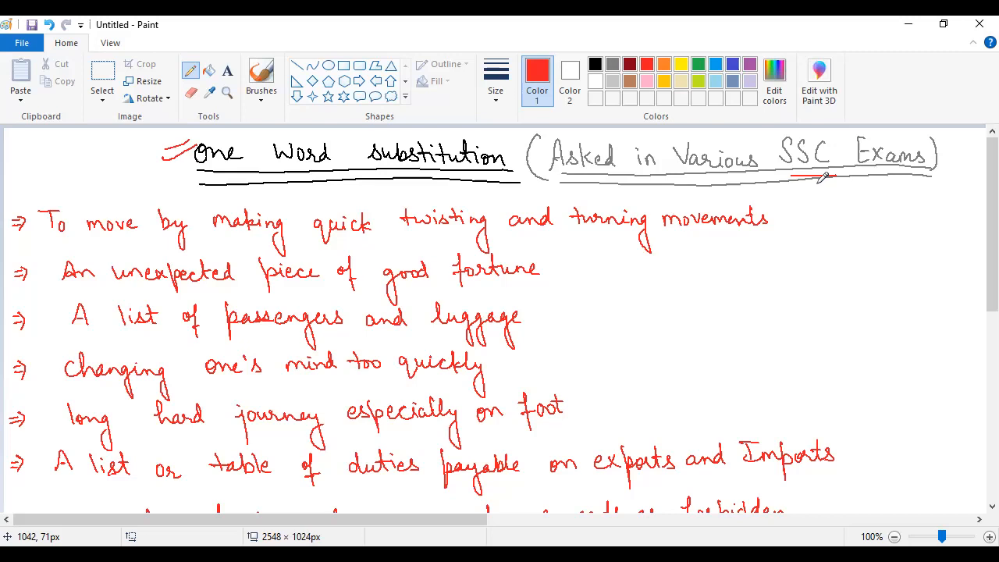
mouse_move(402, 326)
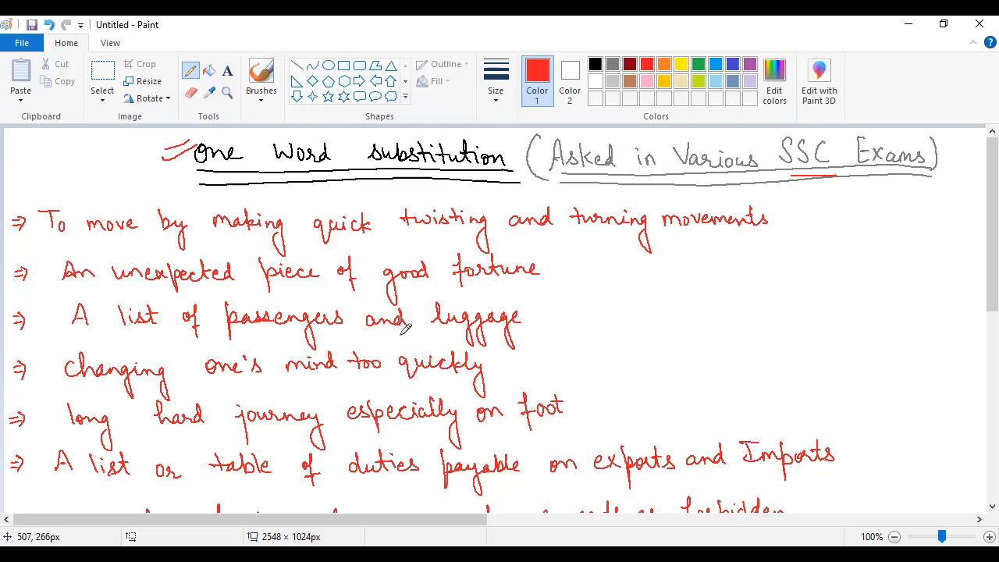
mouse_move(444, 291)
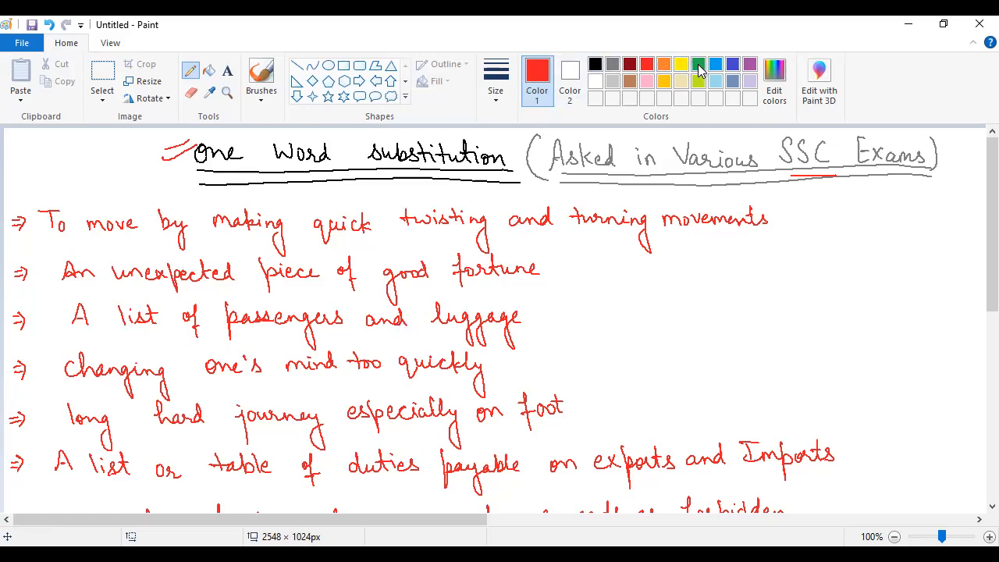
Set Color 1 to the green swatch in the Colors palette
click(698, 65)
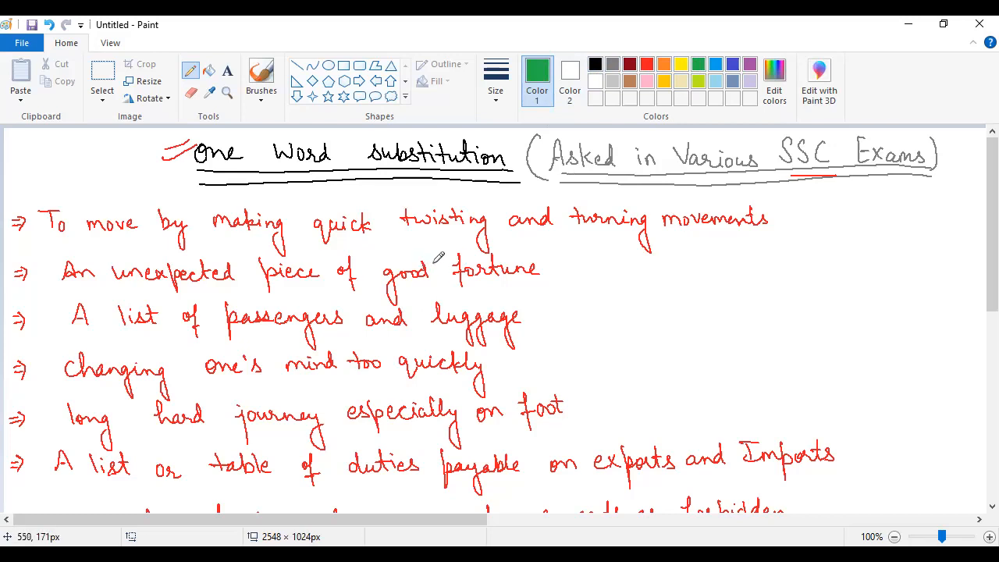
mouse_move(435, 260)
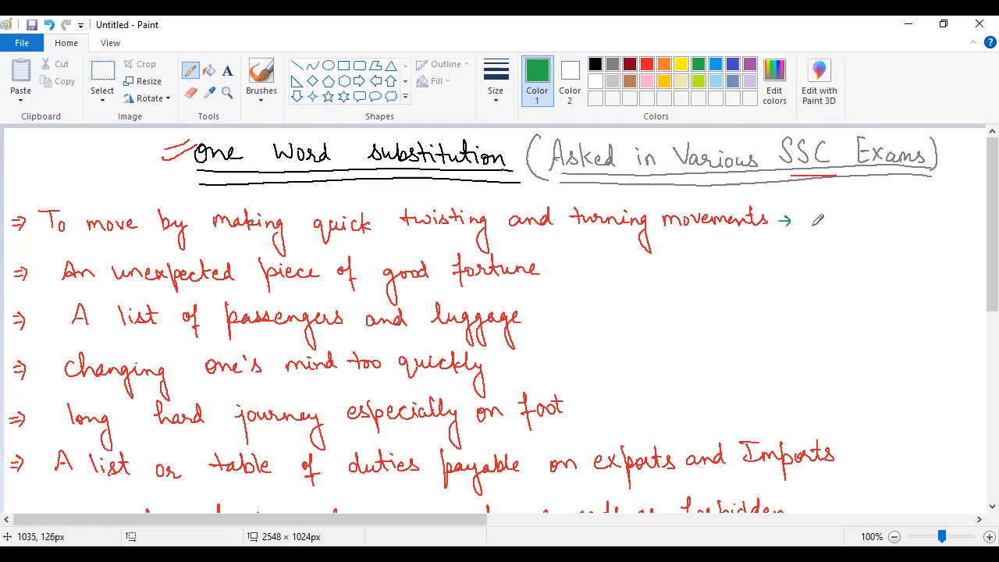
mouse_move(838, 215)
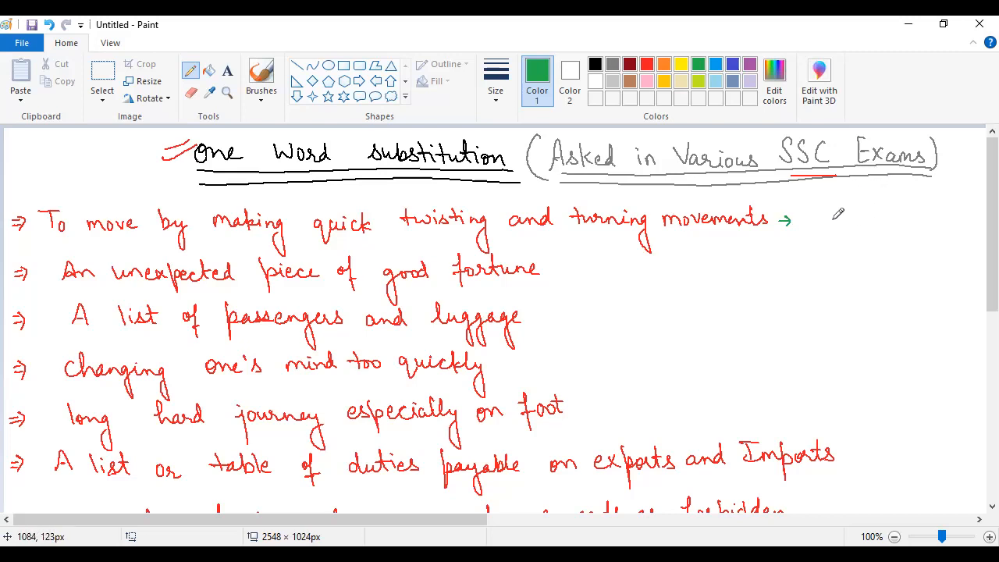
Handwrite 'Wriggle' in green after the first statement, then draw an arrow after the second
drag(808, 222, 847, 215)
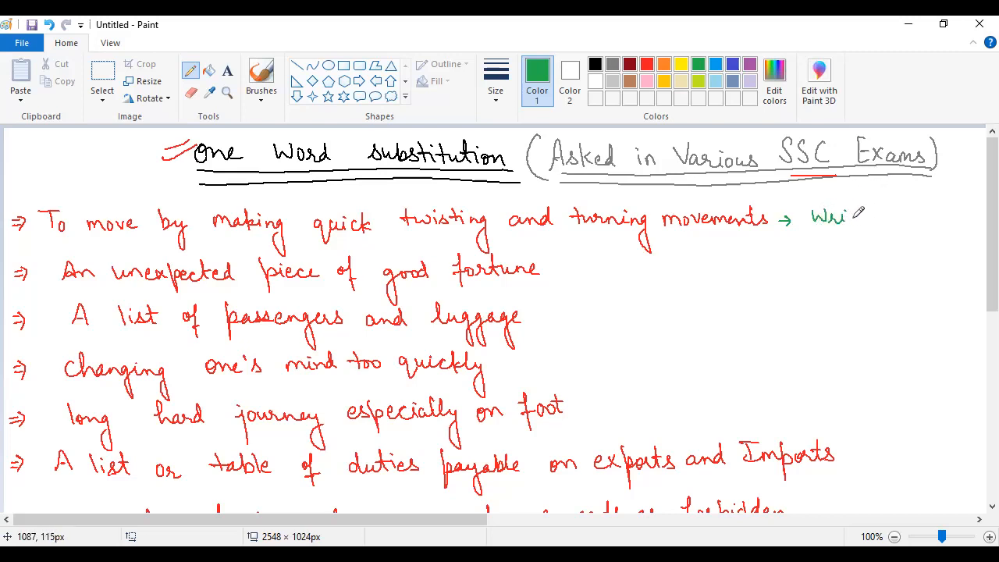
drag(855, 218, 858, 242)
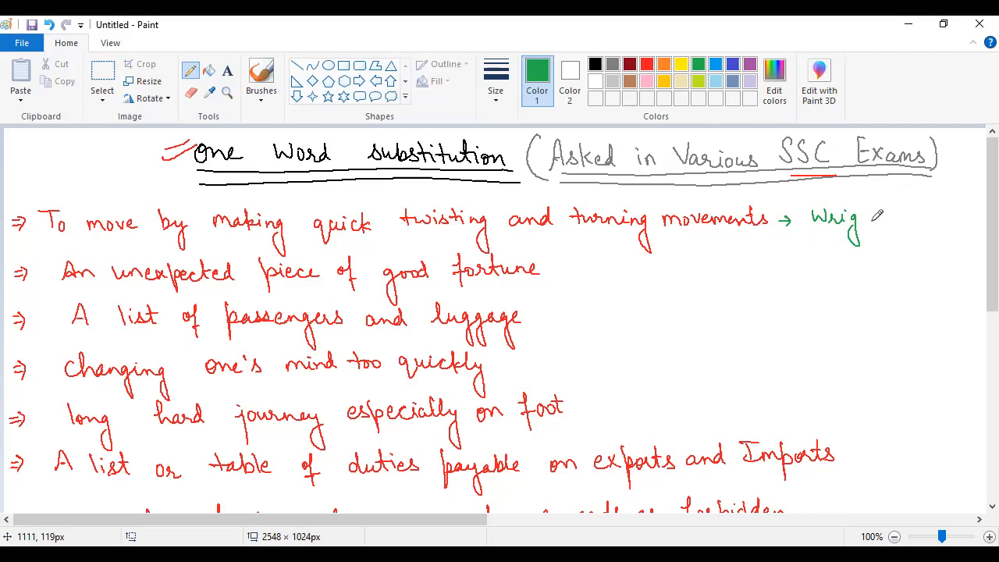
drag(874, 207, 890, 241)
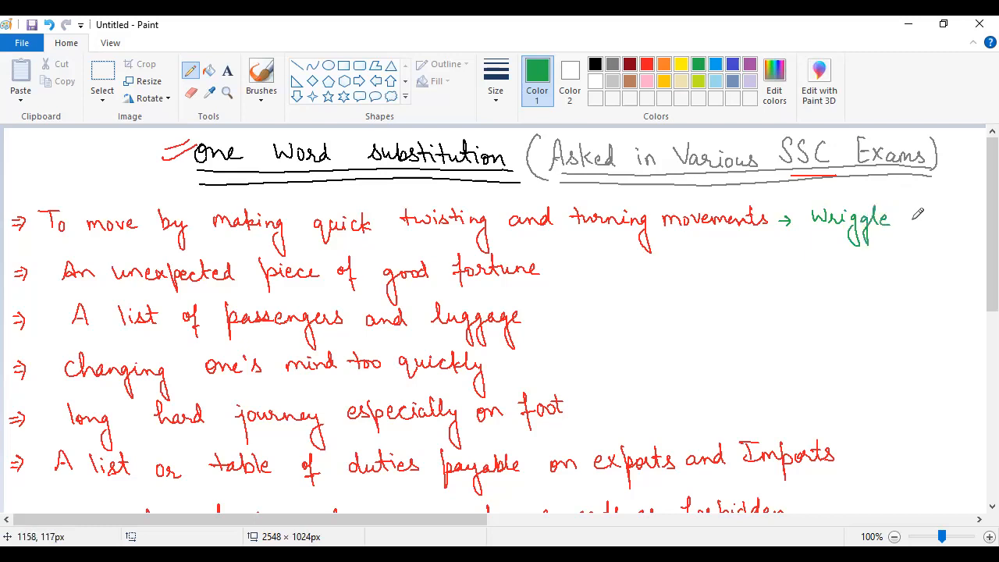
mouse_move(854, 302)
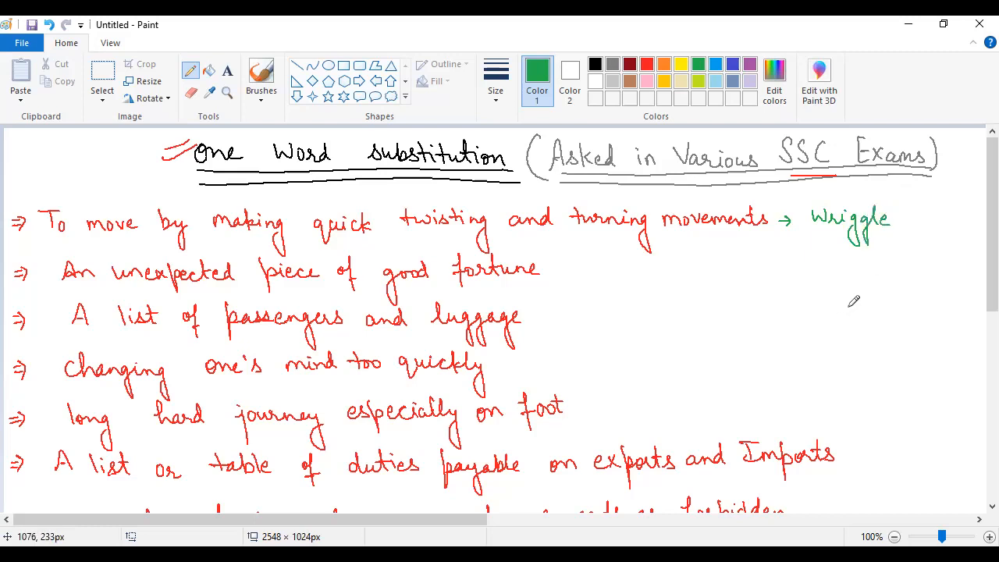
mouse_move(872, 285)
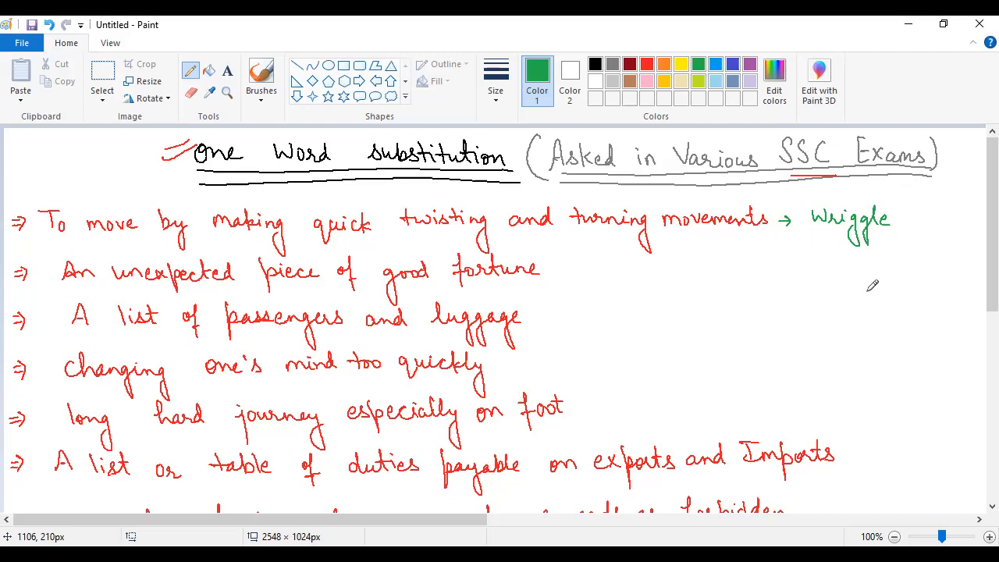
drag(546, 269, 570, 269)
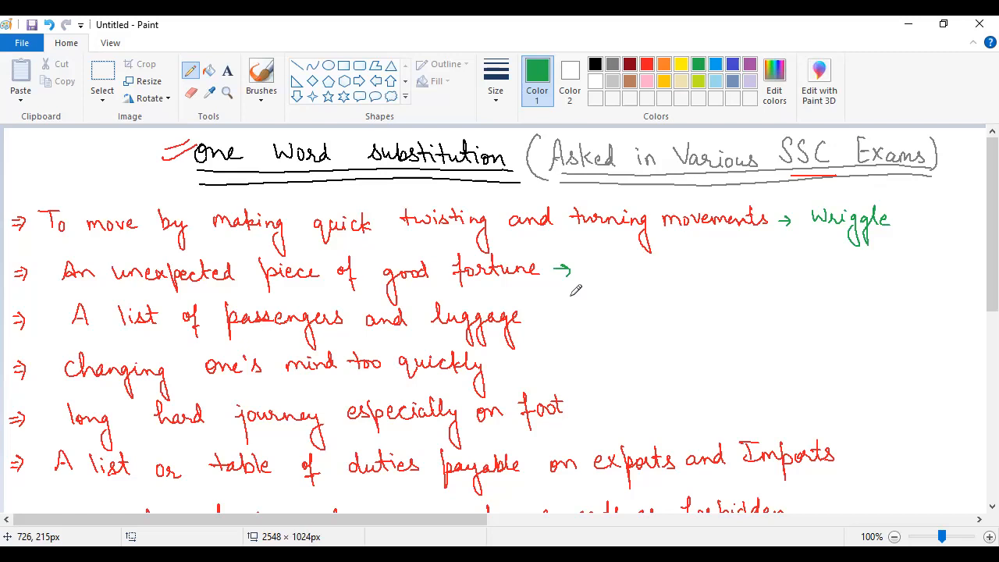
Handwrite 'Windfall' in green after the arrow on the good-fortune line
drag(581, 269, 616, 269)
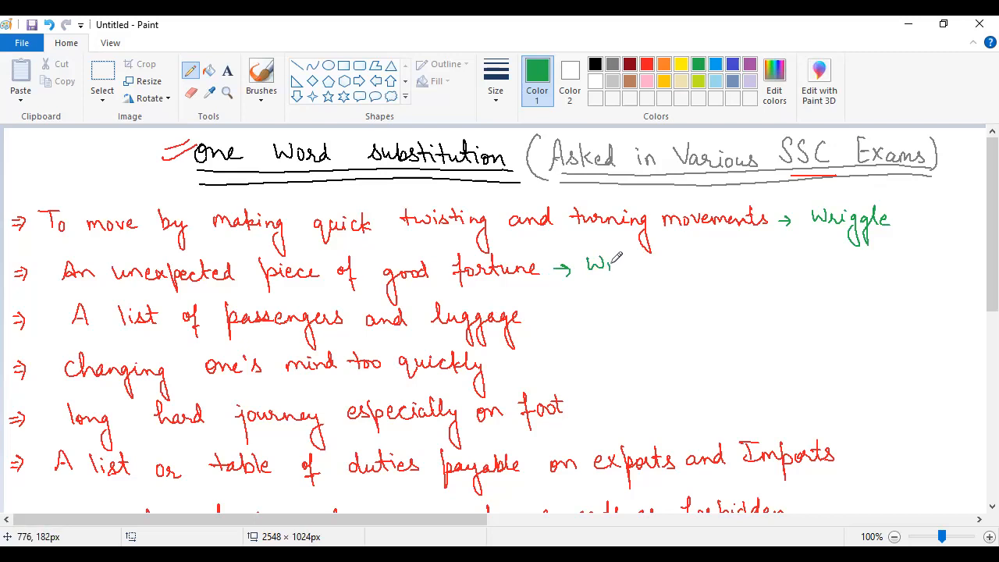
drag(617, 269, 663, 269)
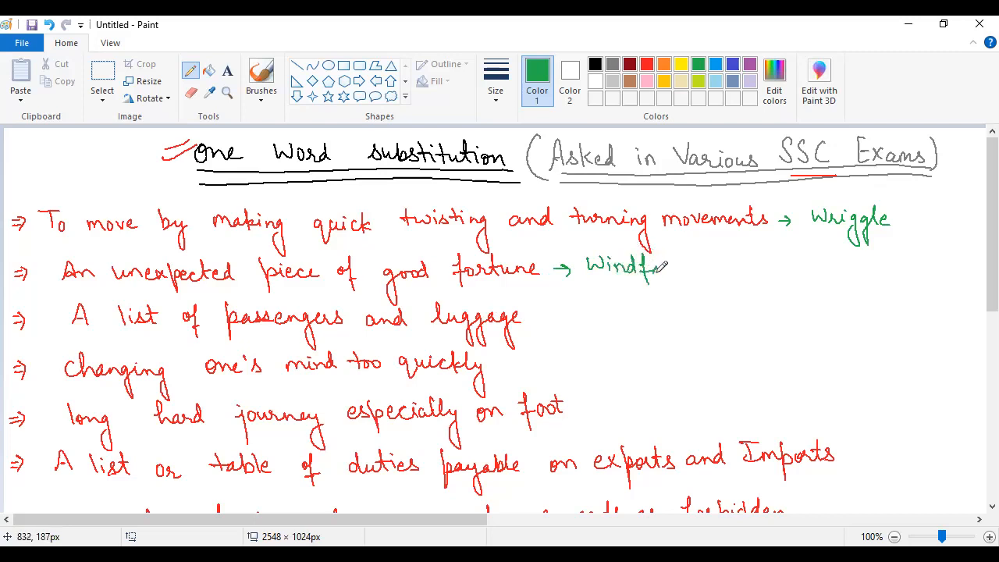
drag(655, 269, 671, 270)
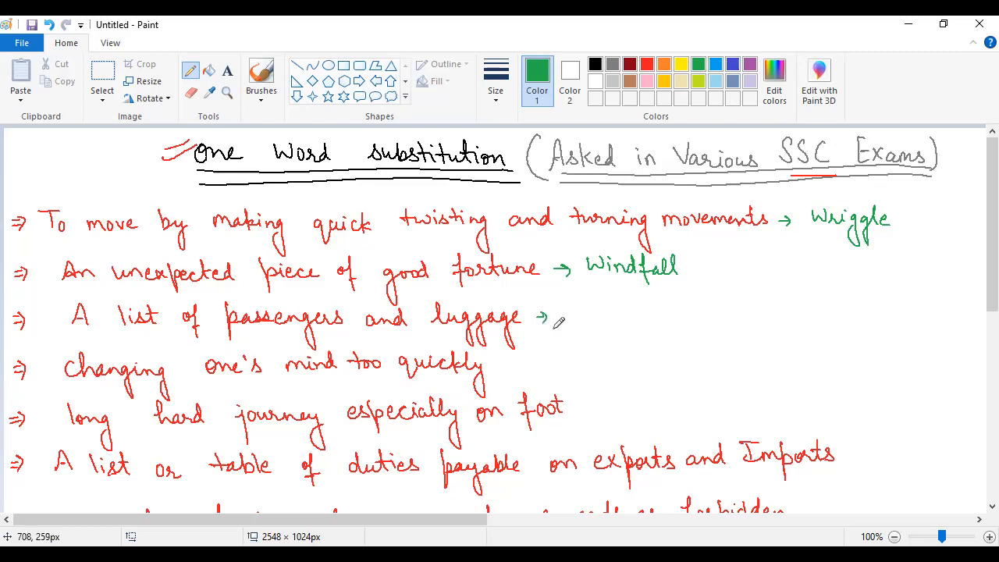
mouse_move(549, 318)
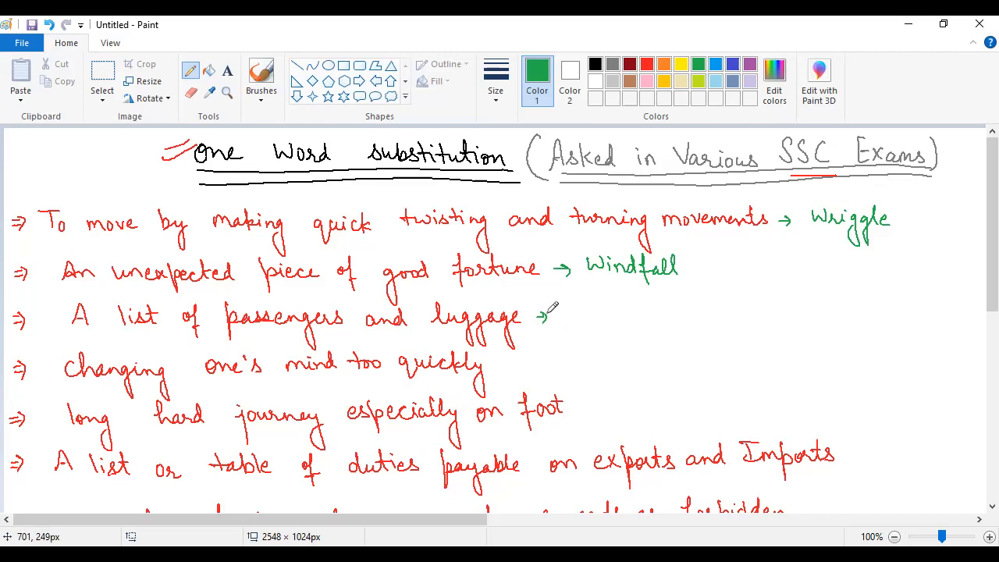
Handwrite 'Waybill' in green after the passengers-and-luggage statement
drag(562, 312, 613, 324)
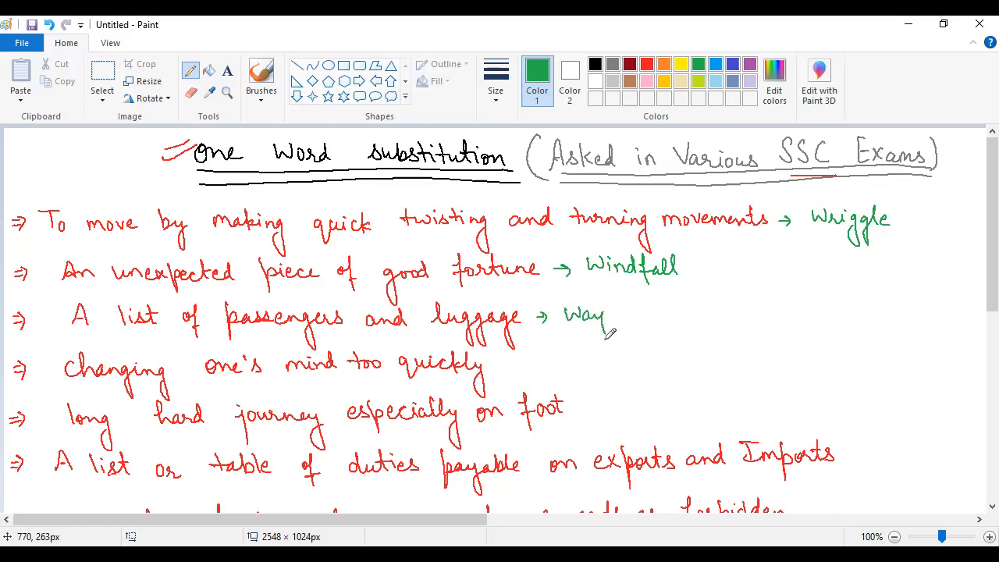
drag(593, 320, 655, 313)
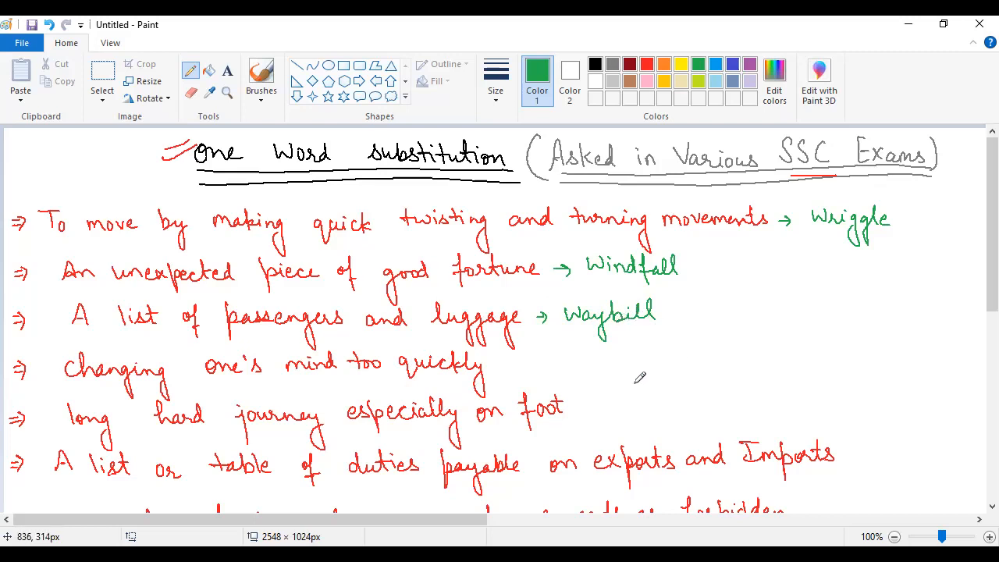
mouse_move(629, 375)
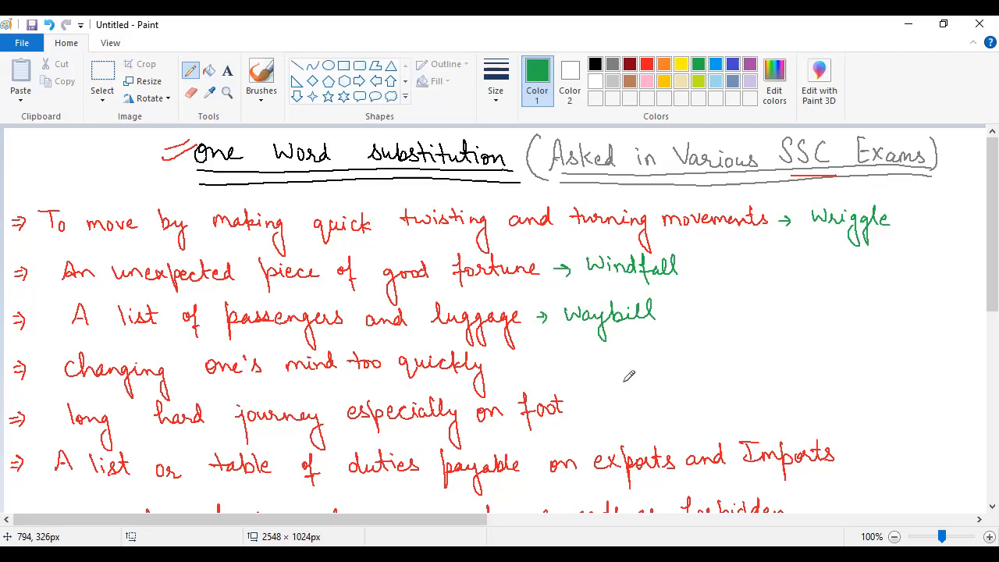
mouse_move(405, 340)
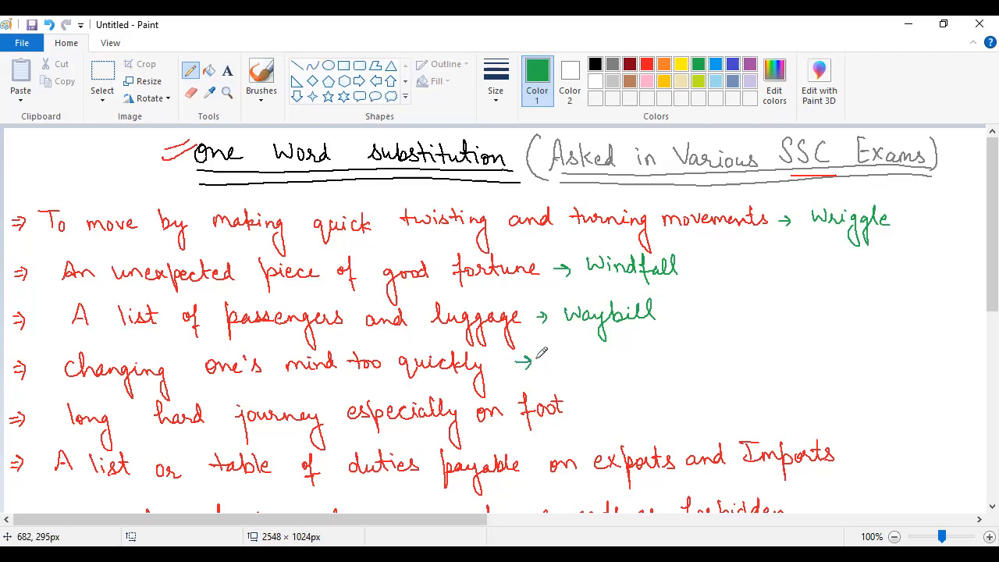
mouse_move(595, 363)
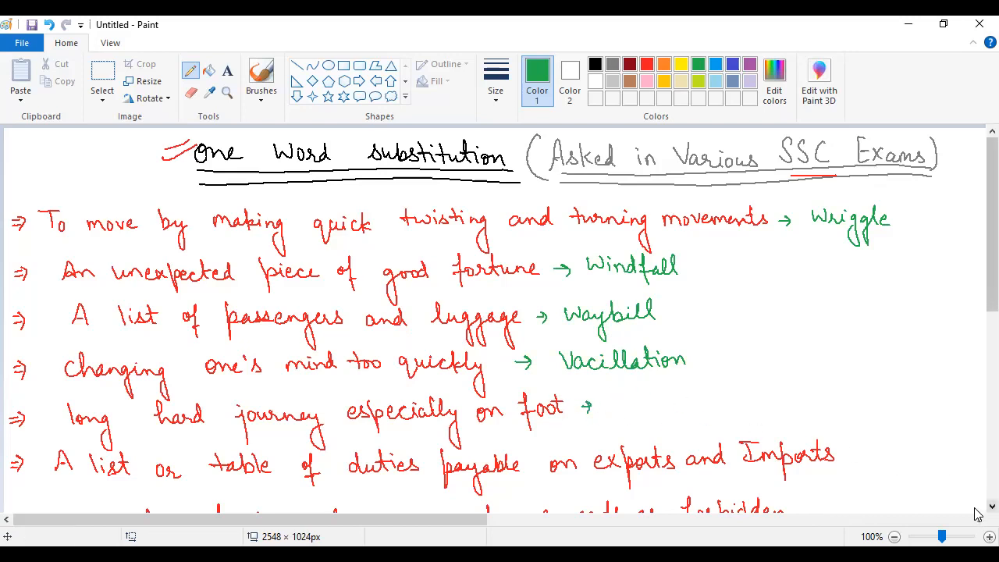
Scroll down and handwrite 'Trek' in green after the long-journey statement
scroll(down, 3)
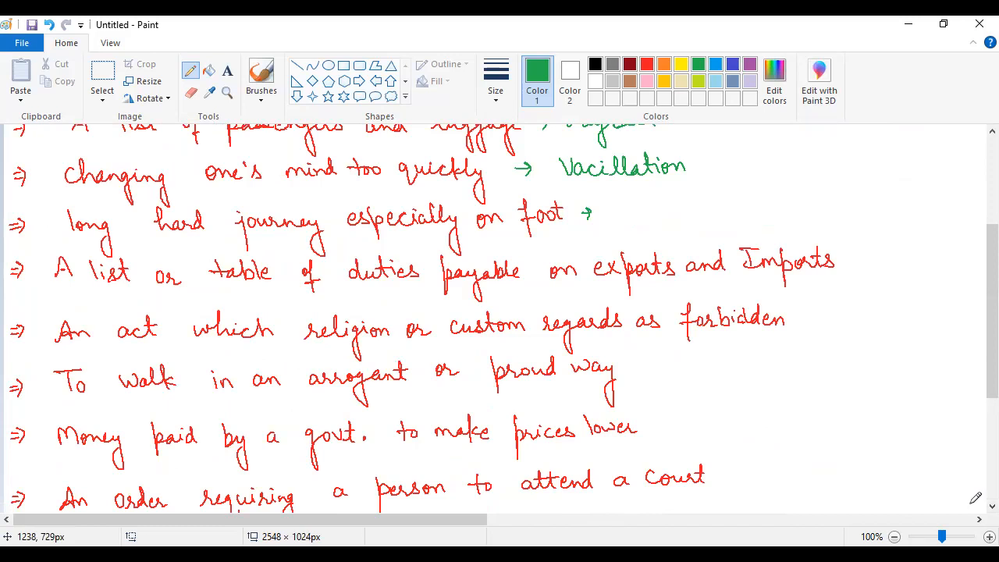
drag(616, 199, 640, 219)
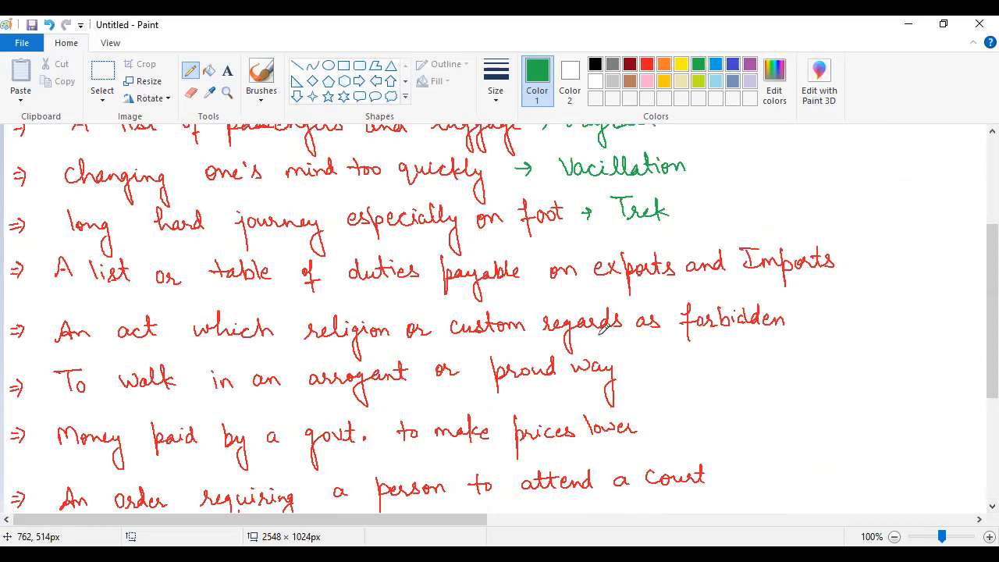
mouse_move(859, 257)
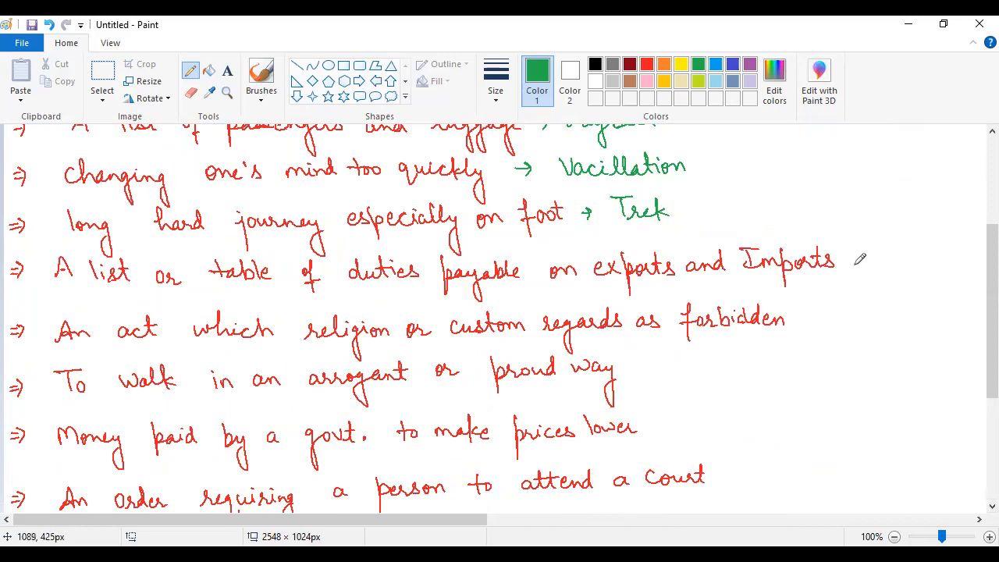
Draw an arrow and handwrite 'Tariff' in green after the duties-on-imports statement
click(855, 263)
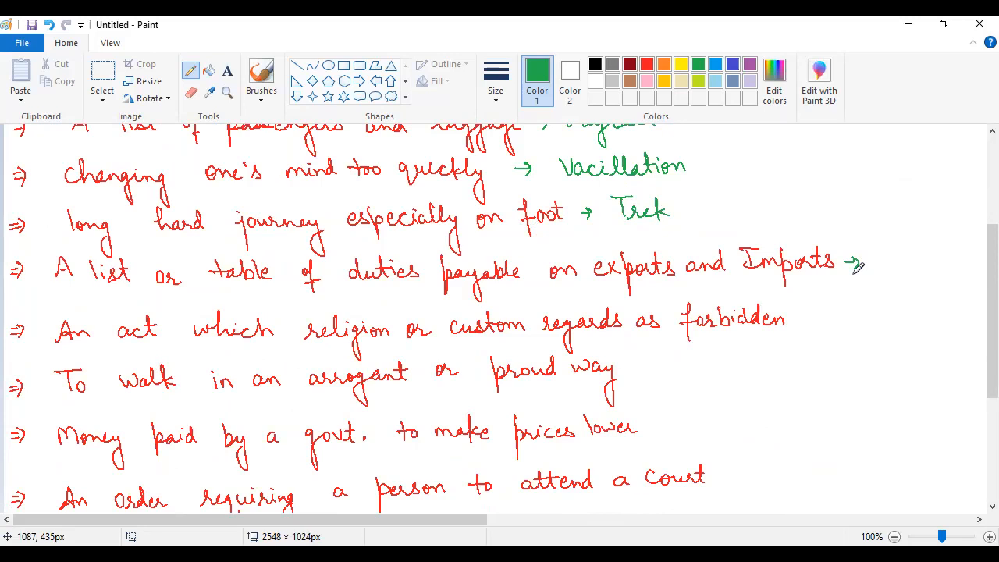
mouse_move(858, 262)
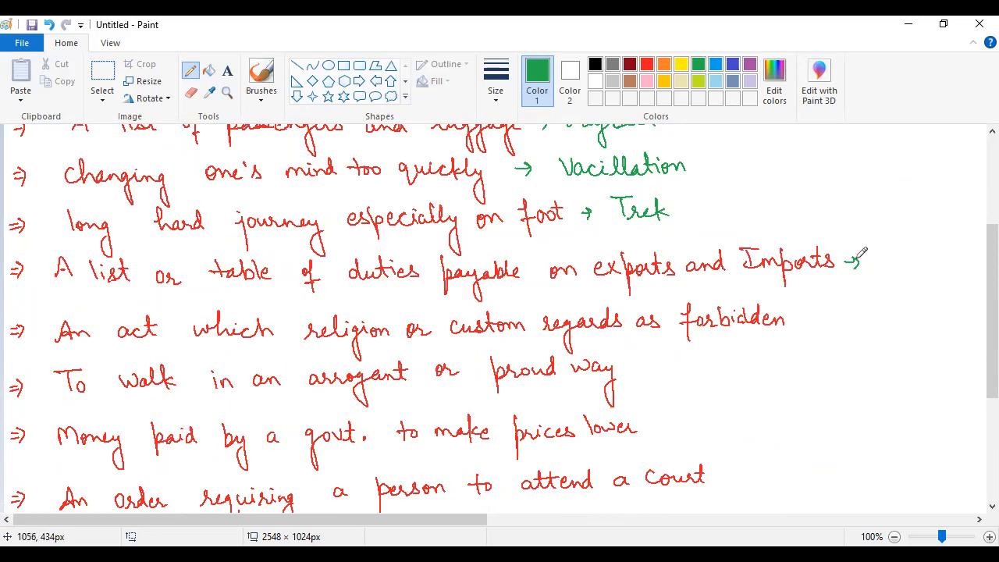
drag(870, 262, 905, 261)
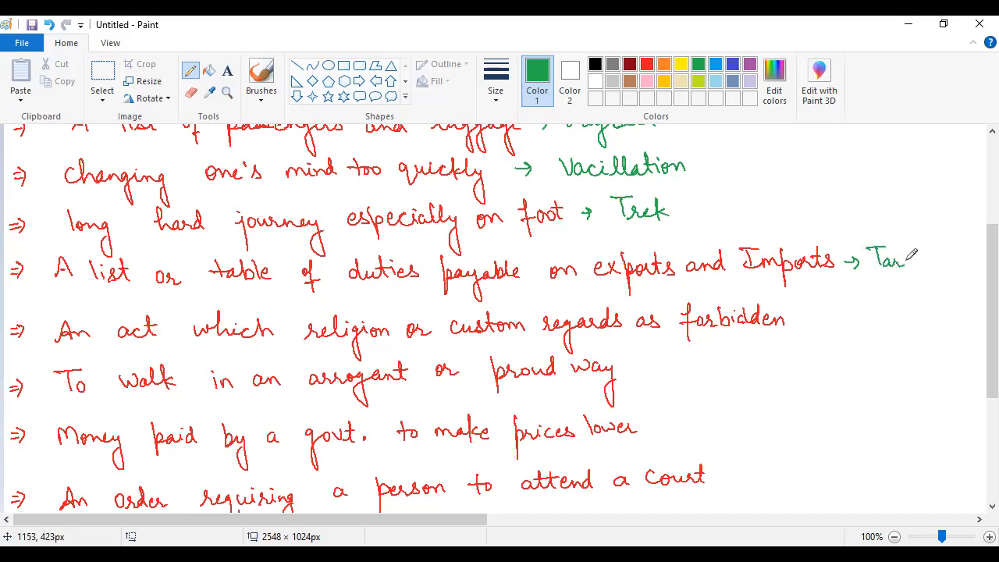
drag(905, 265, 944, 257)
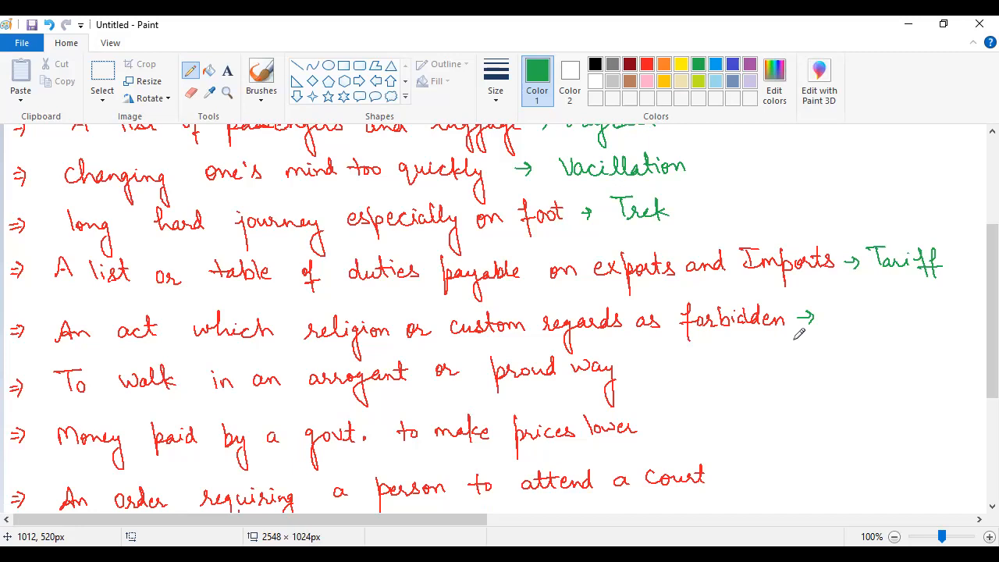
mouse_move(840, 303)
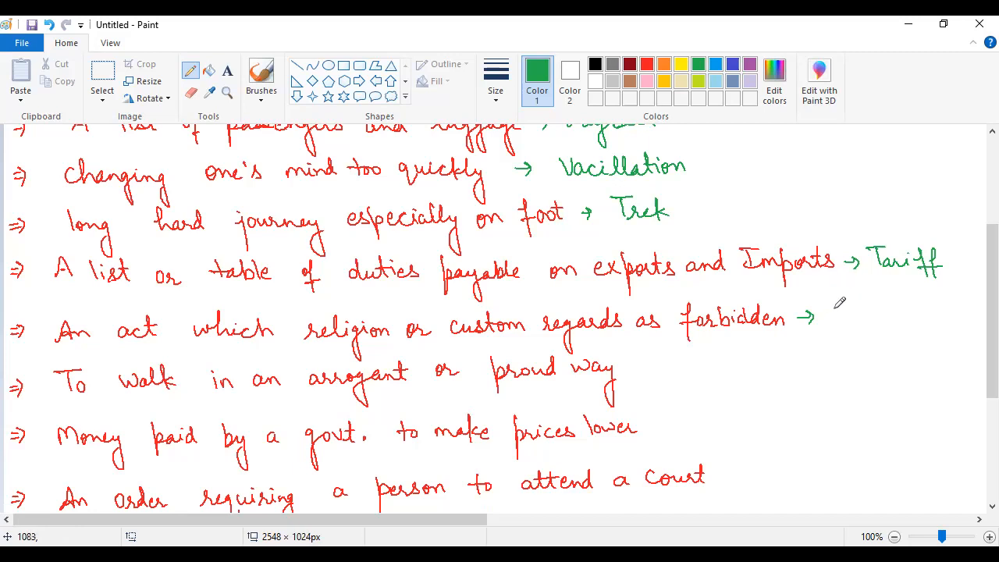
Write 'Taboo' and 'Swagger' in green, and begin 'Subsidy' after the prices statement
drag(839, 312, 862, 320)
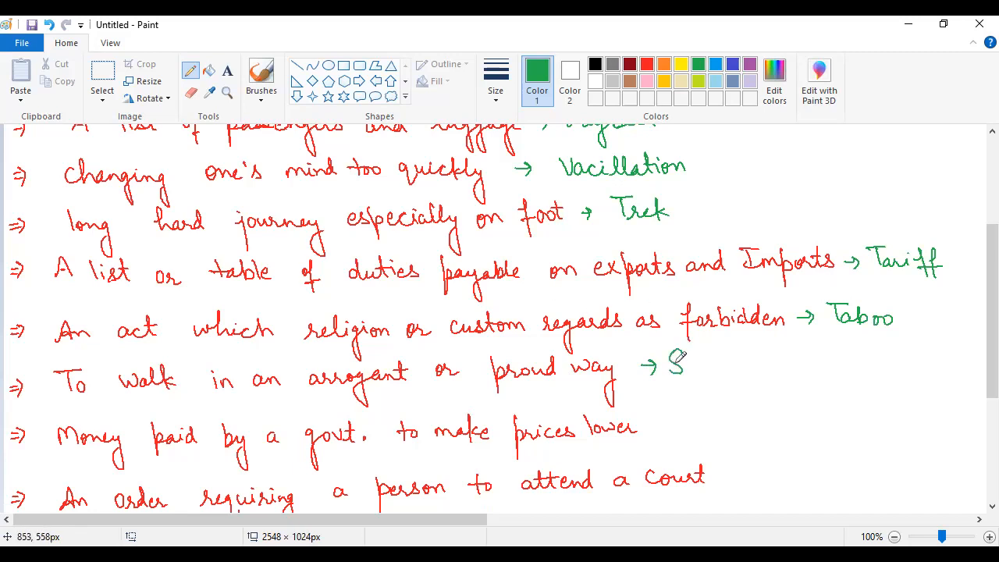
drag(667, 367, 745, 375)
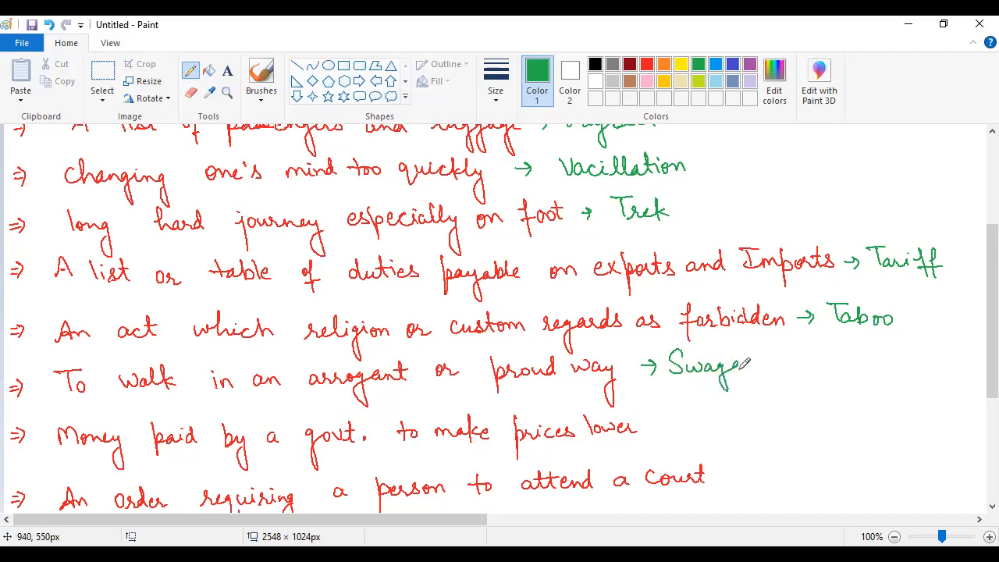
drag(725, 374, 781, 367)
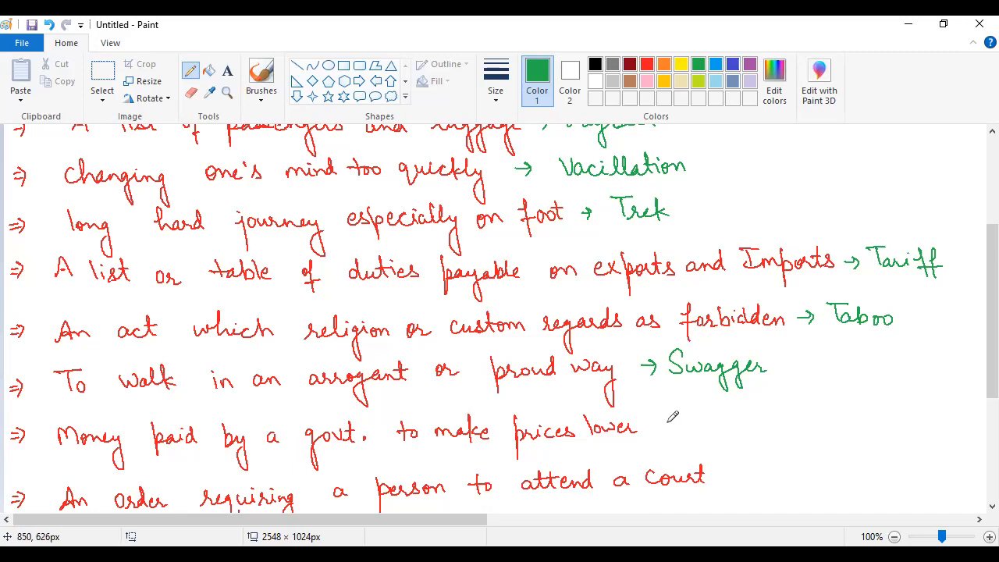
drag(655, 428, 675, 428)
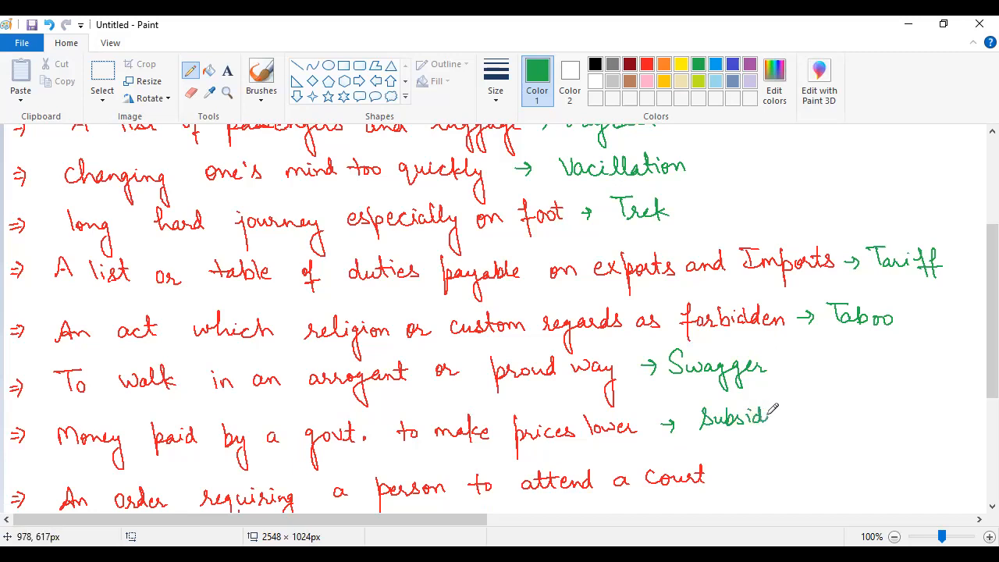
Scroll down and handwrite 'Subpoena' in green after the court-order statement
scroll(down, 3)
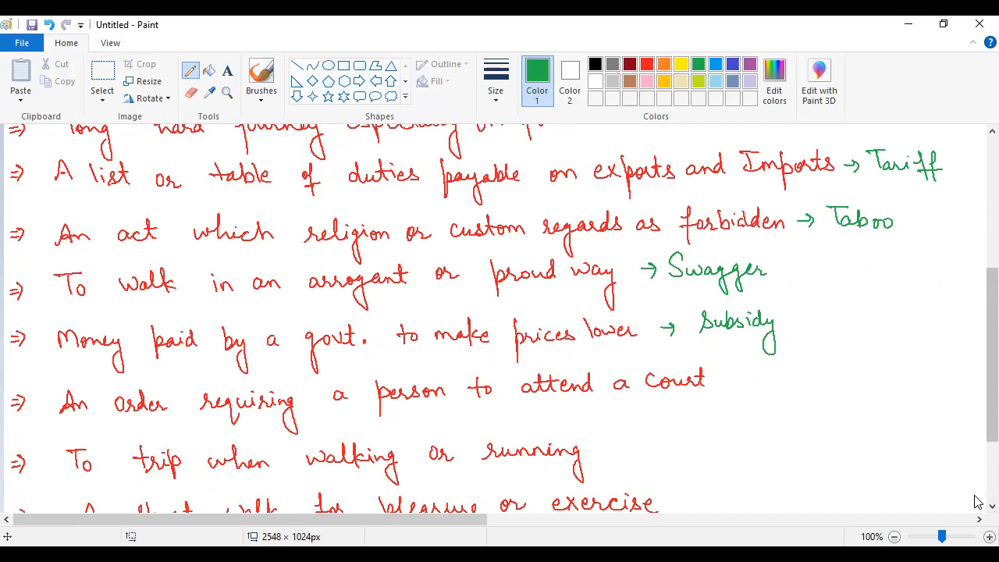
mouse_move(591, 422)
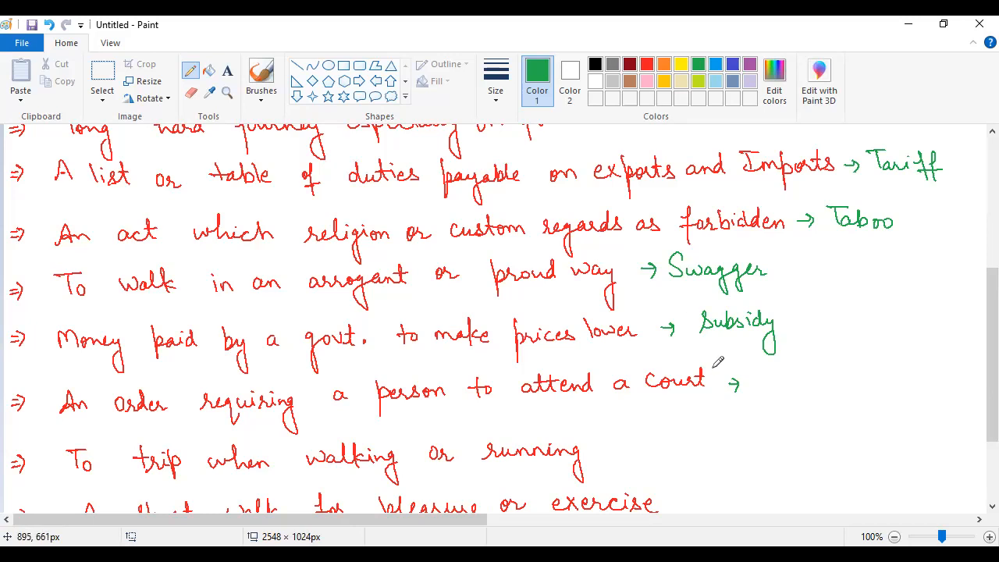
drag(749, 371, 781, 383)
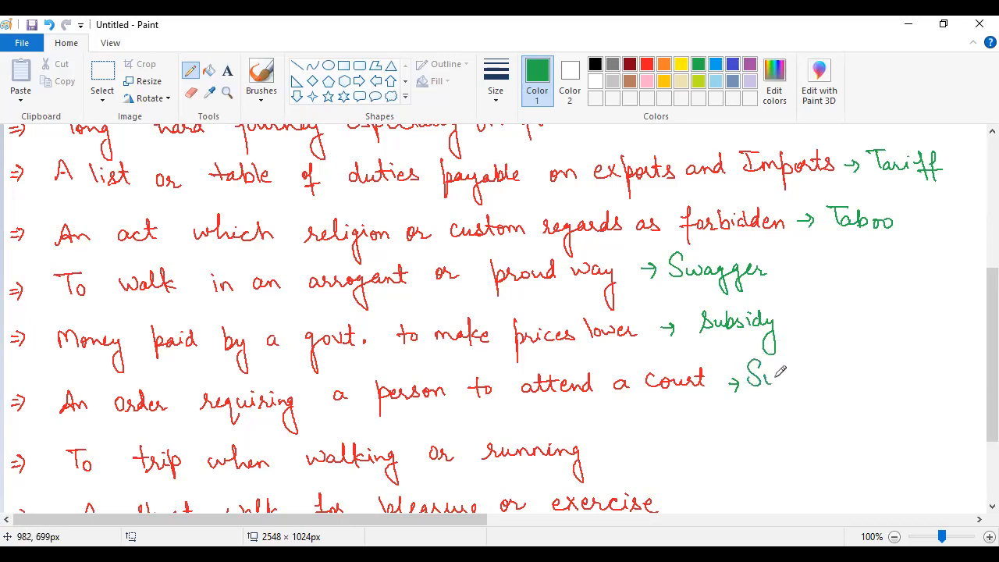
drag(772, 378, 815, 391)
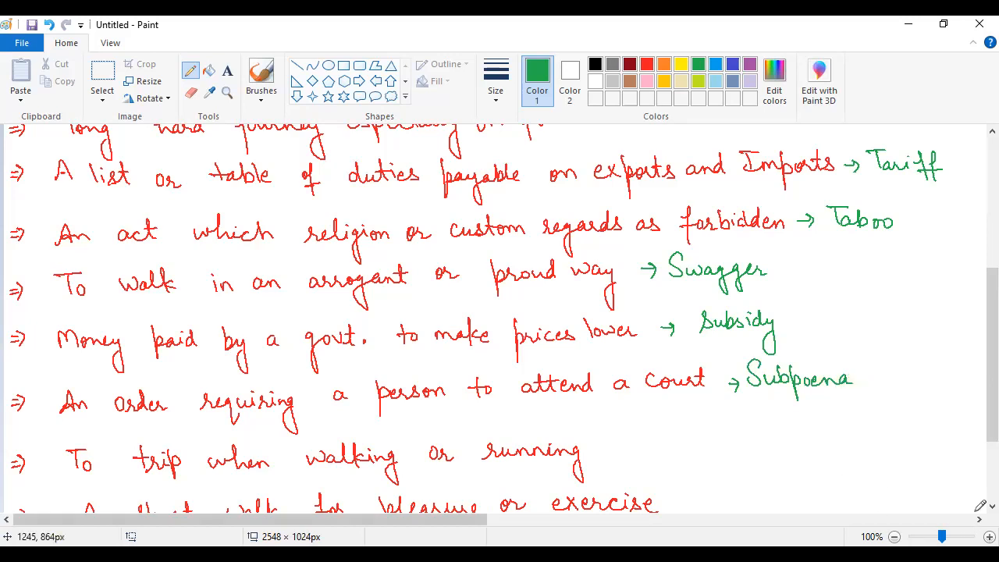
Scroll down, draw an arrow and handwrite 'Stumble' after the tripping statement
scroll(down, 3)
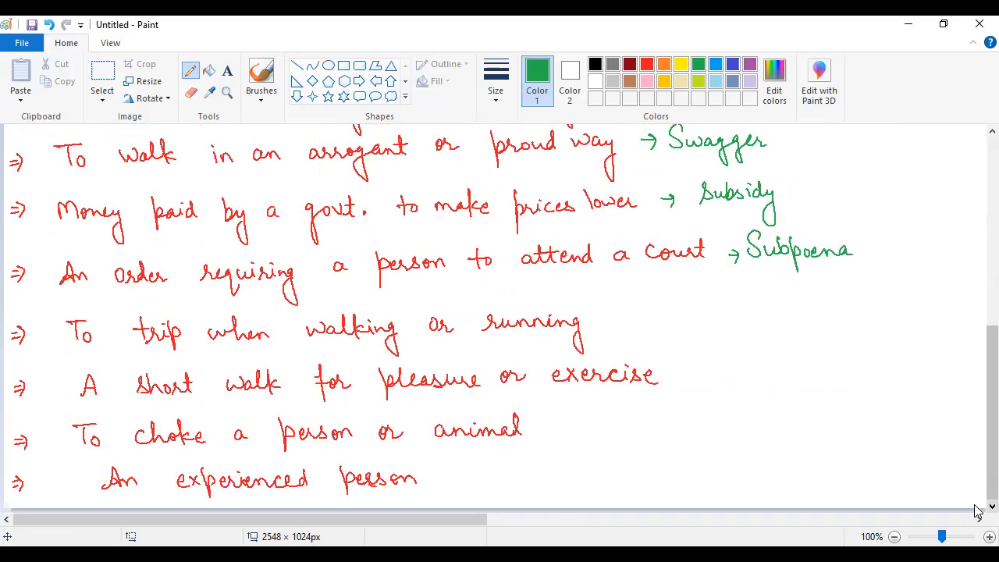
mouse_move(957, 492)
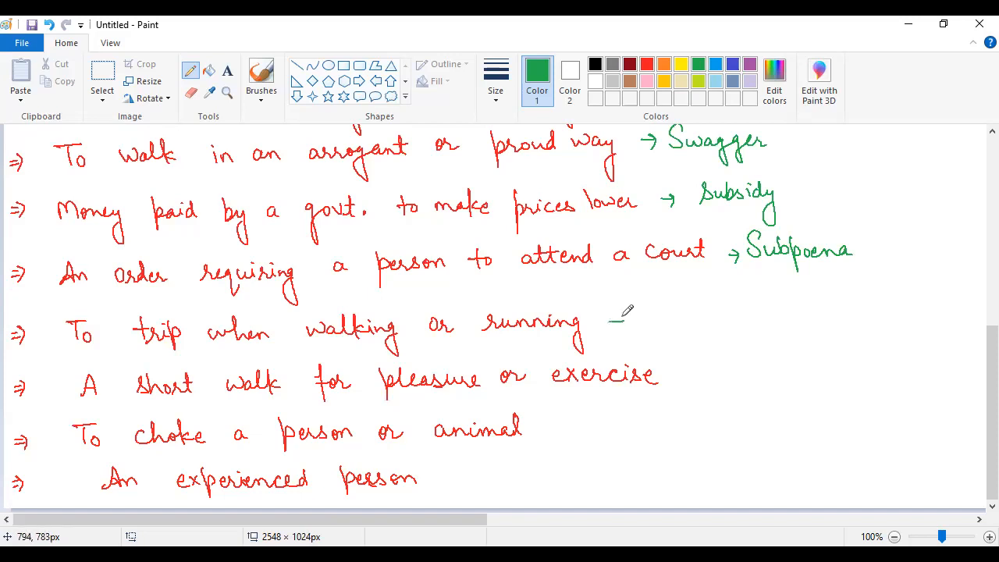
drag(609, 320, 694, 320)
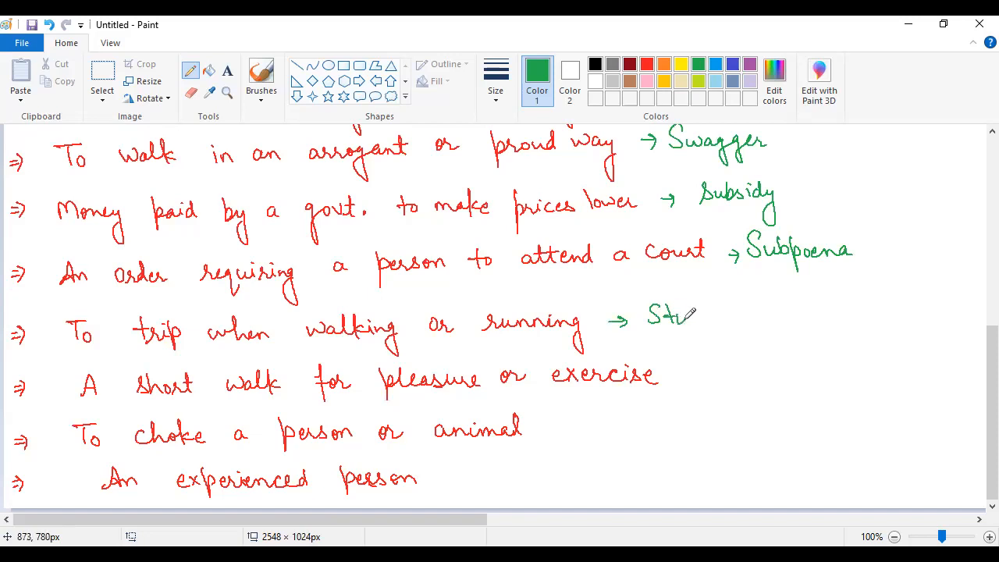
drag(679, 316, 733, 320)
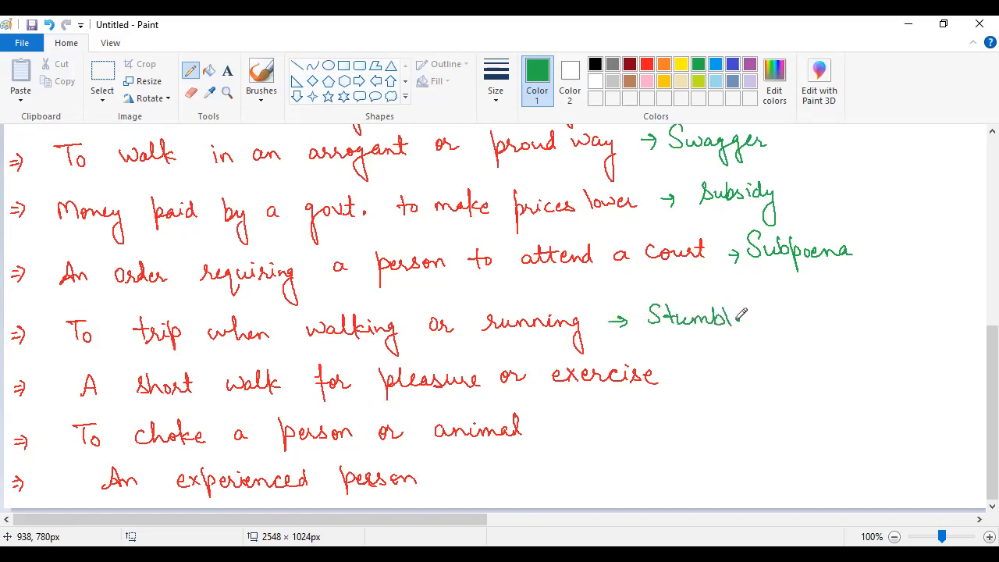
drag(726, 320, 745, 324)
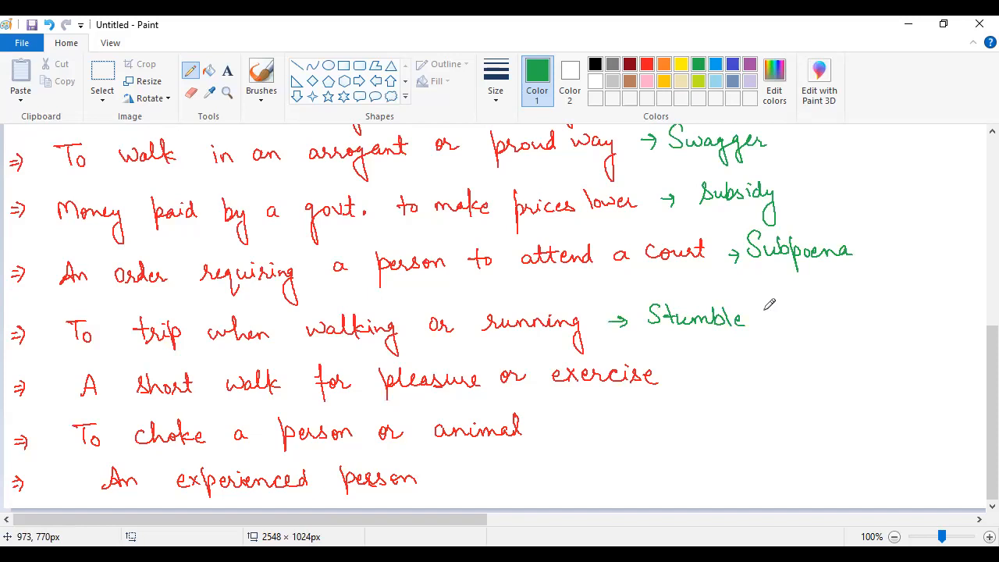
mouse_move(718, 414)
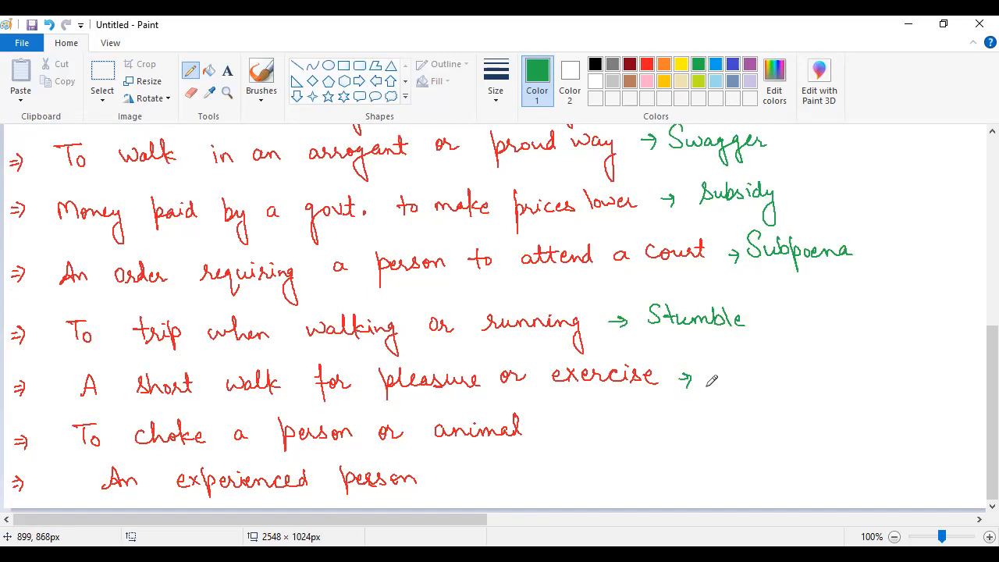
Handwrite 'Stroll' and 'Strangulation' in green, then arrow after the experienced-person statement
drag(713, 382, 738, 371)
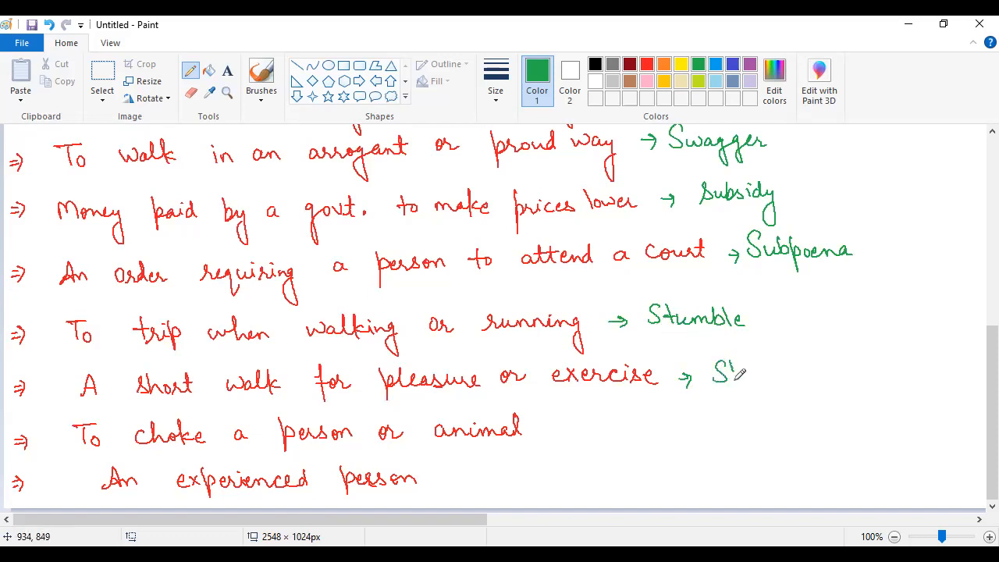
drag(716, 373, 785, 373)
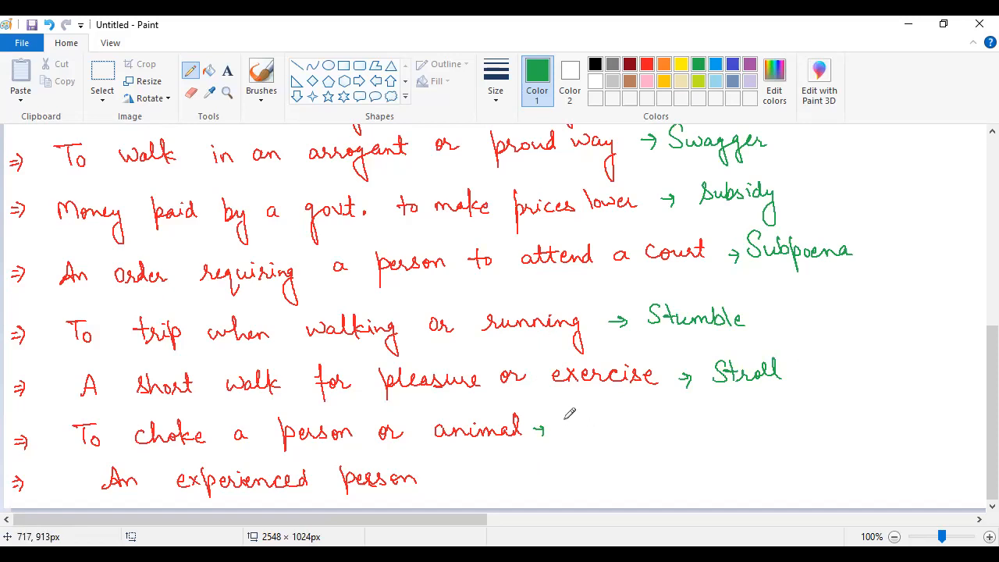
drag(555, 433, 601, 425)
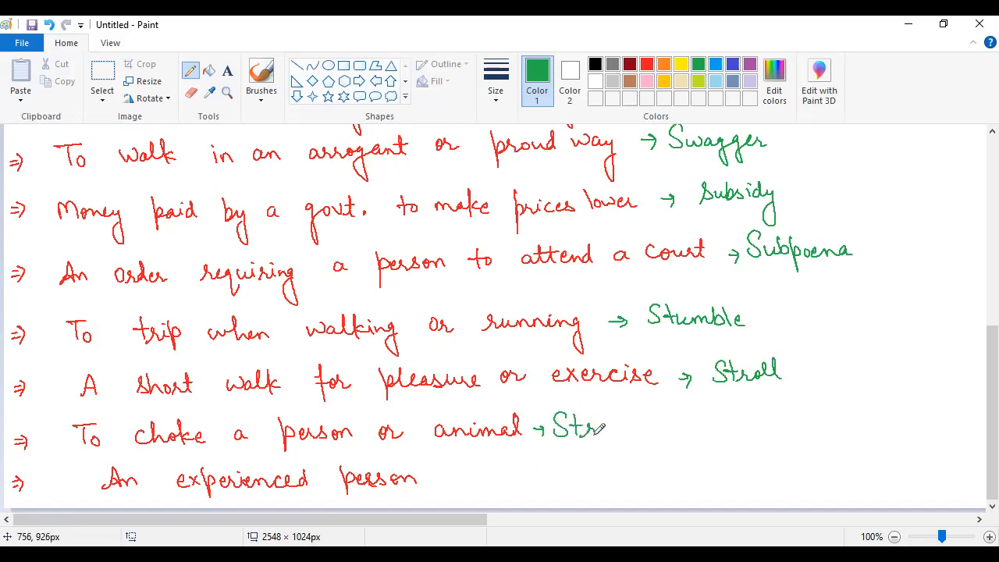
drag(598, 425, 640, 437)
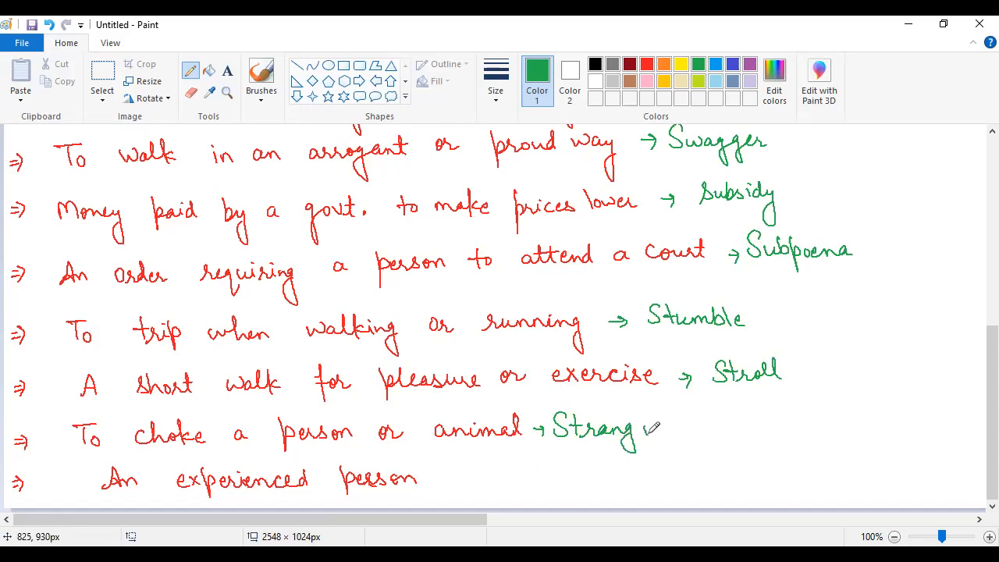
drag(648, 429, 711, 429)
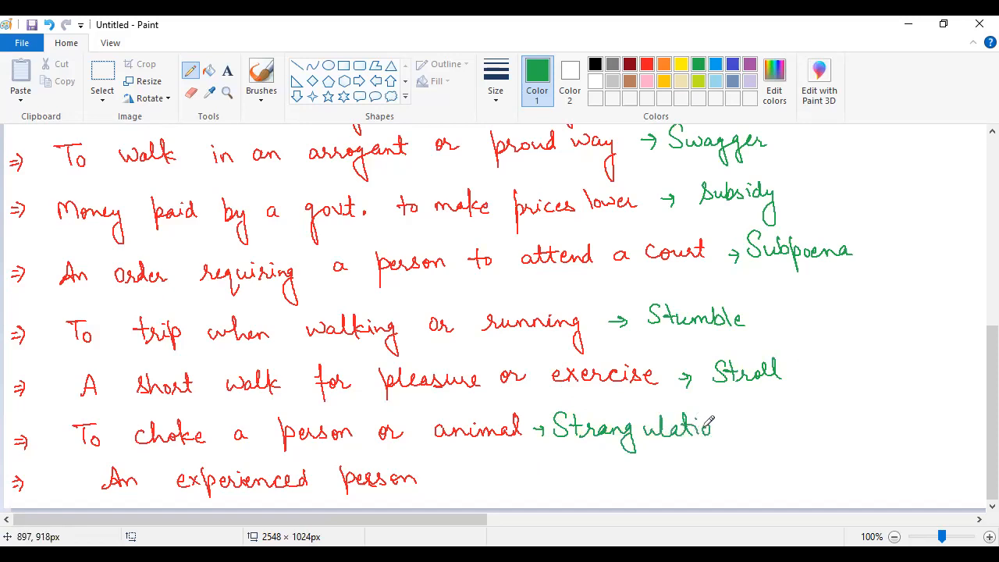
drag(707, 433, 737, 426)
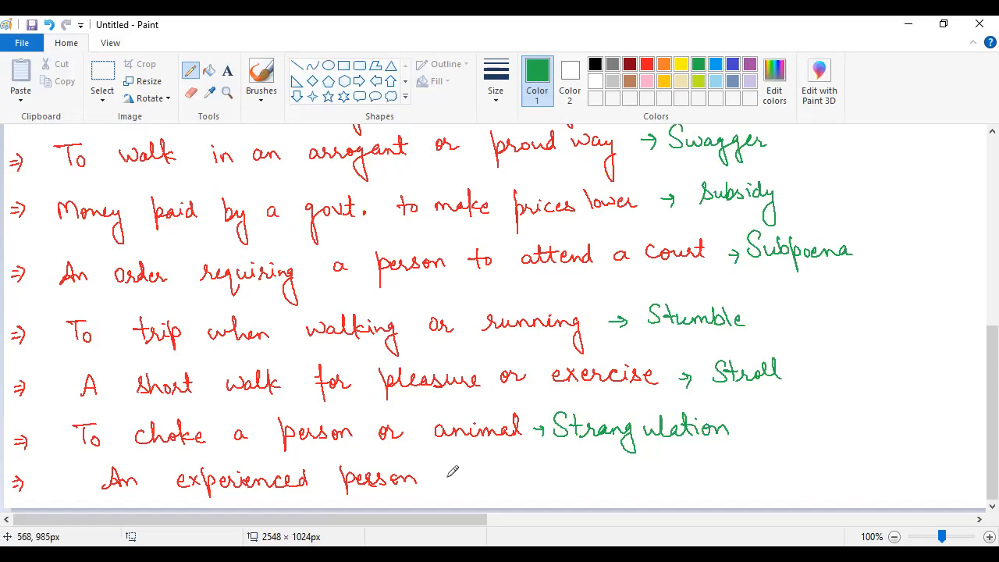
drag(437, 476, 465, 476)
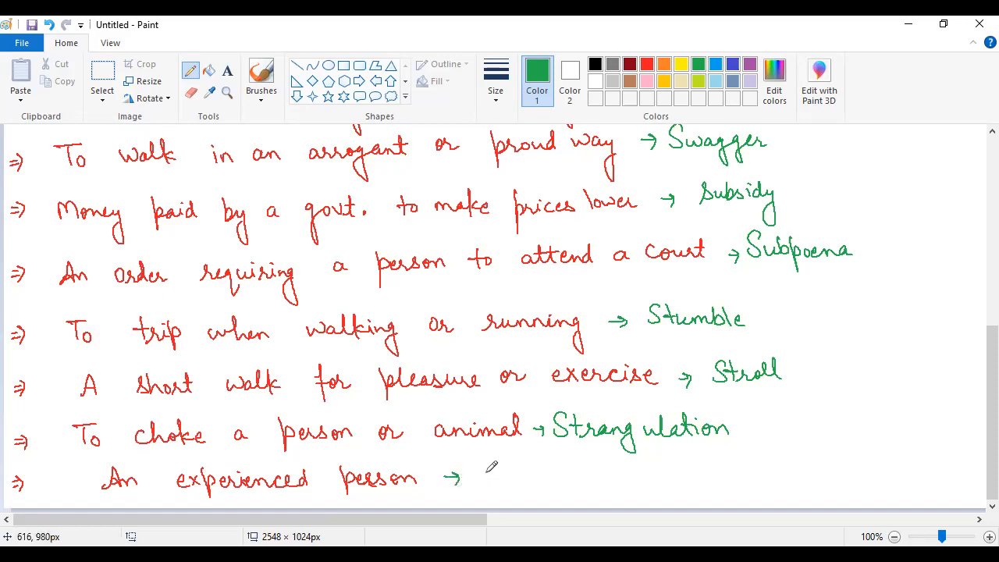